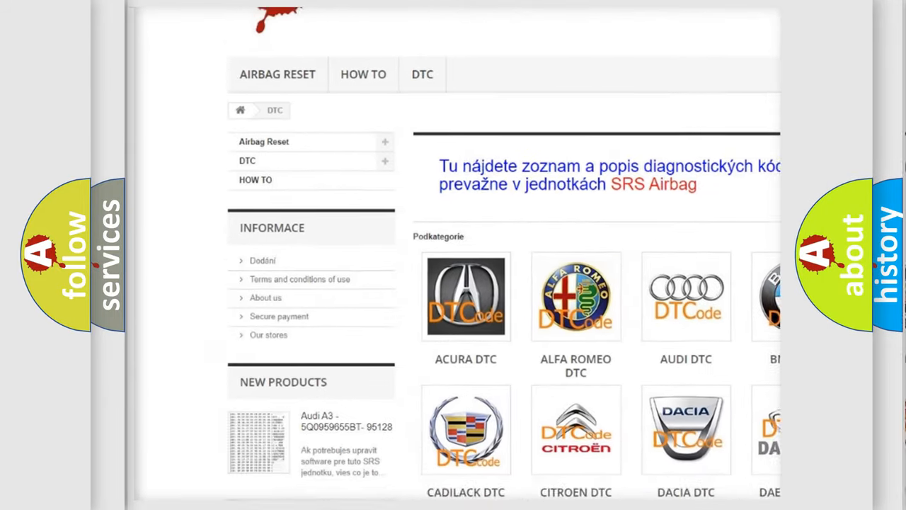
pyautogui.scroll(-3)
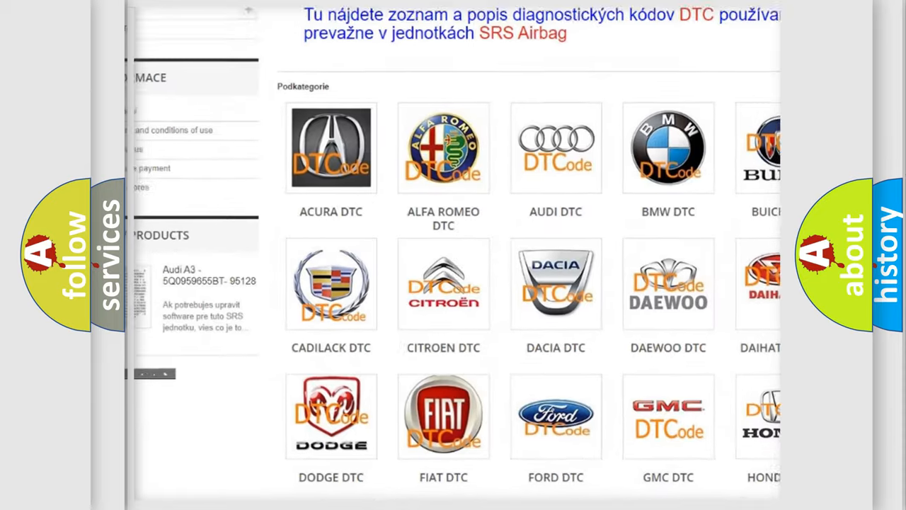
pyautogui.scroll(-3)
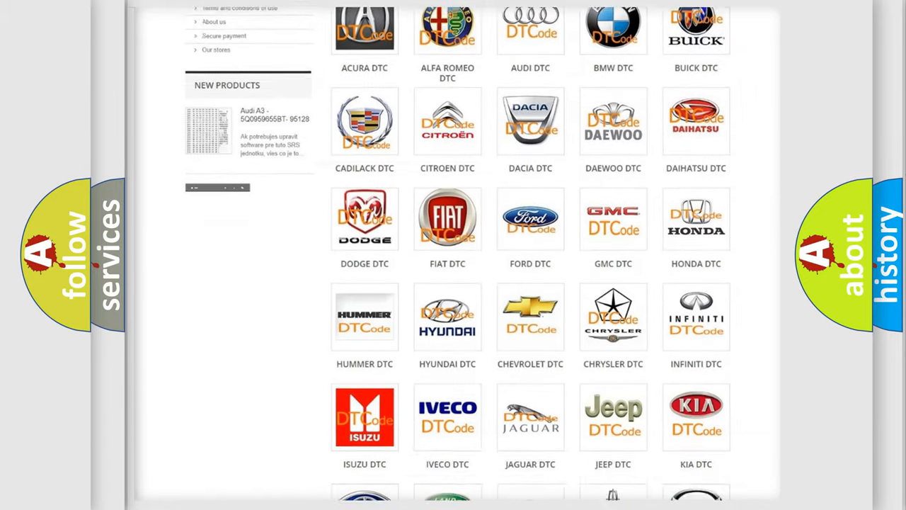
pyautogui.scroll(-3)
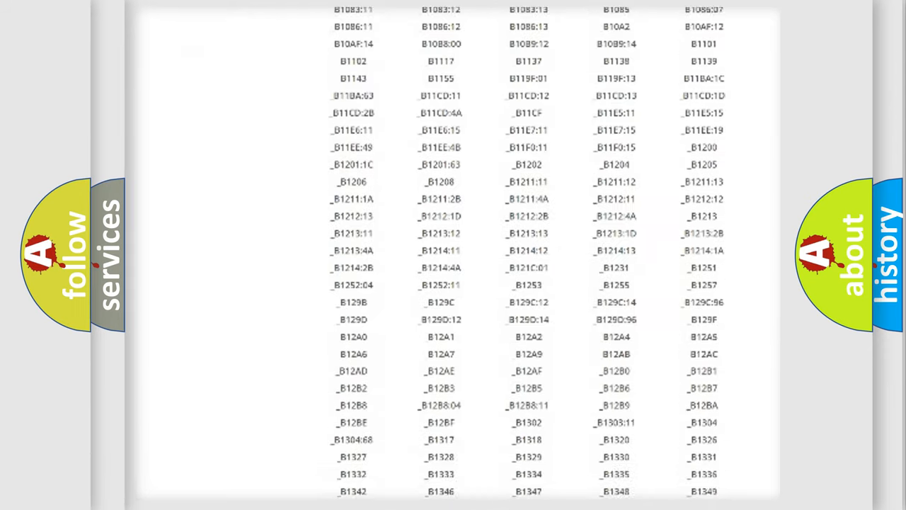
pyautogui.scroll(-3)
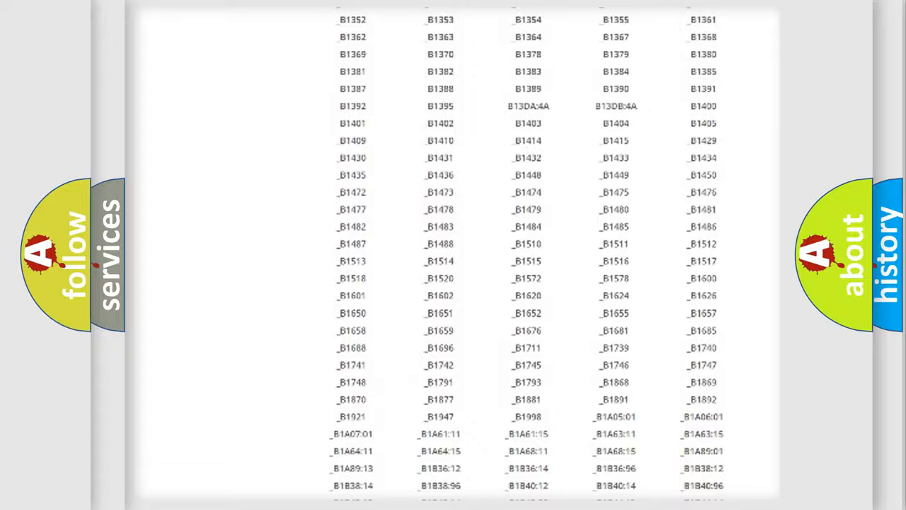